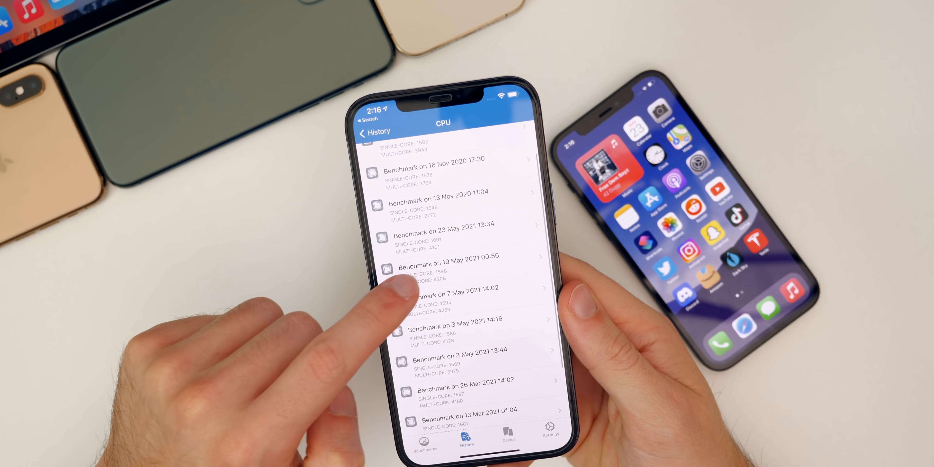
# - View the 19 May 2021 00:56 CPU result: 1598 single-core, 4208 multi-core
pyautogui.click(450, 264)
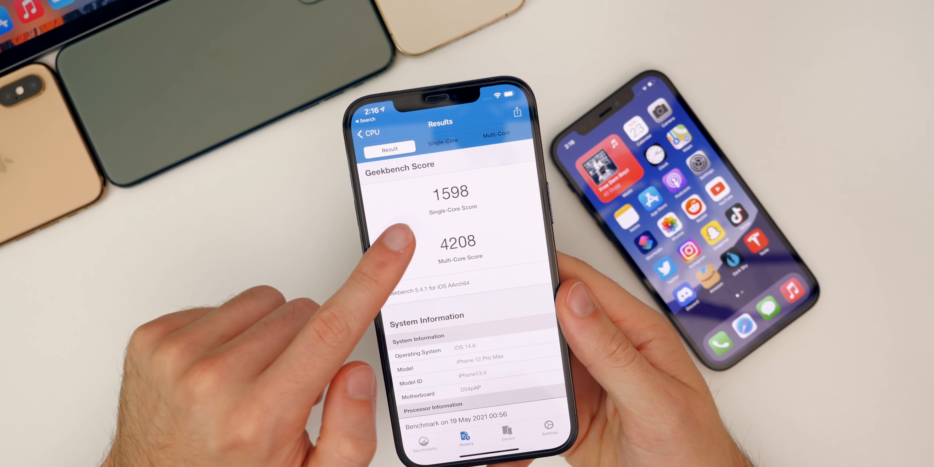